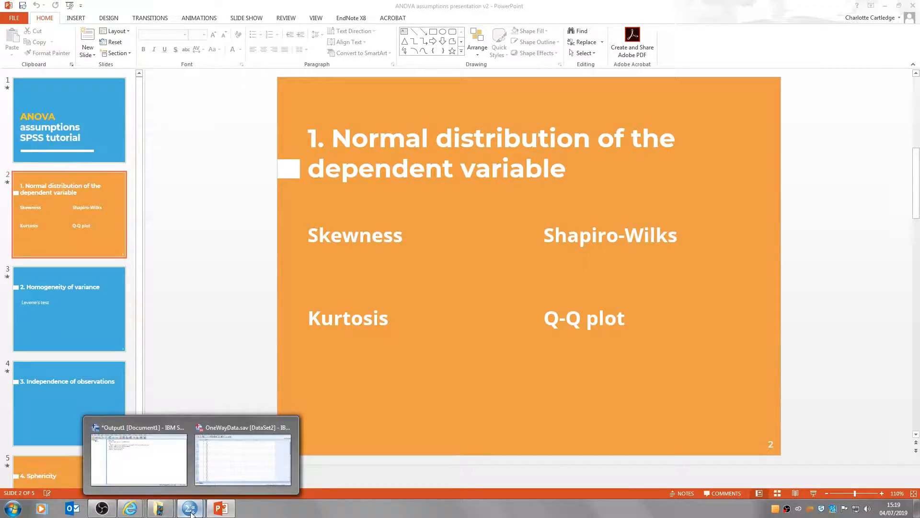
mouse_move(158, 453)
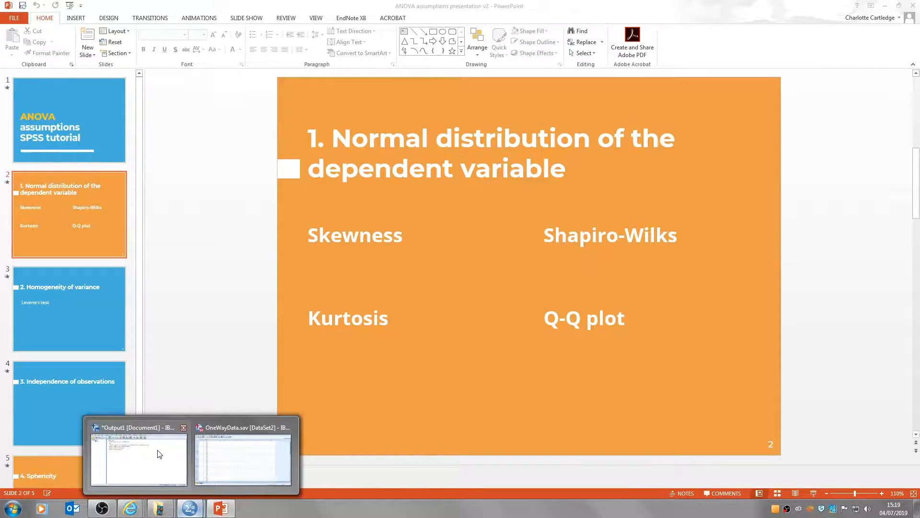
Switch from the PowerPoint normality slide to the OneWayData.sav dataset in SPSS.
left_click(242, 458)
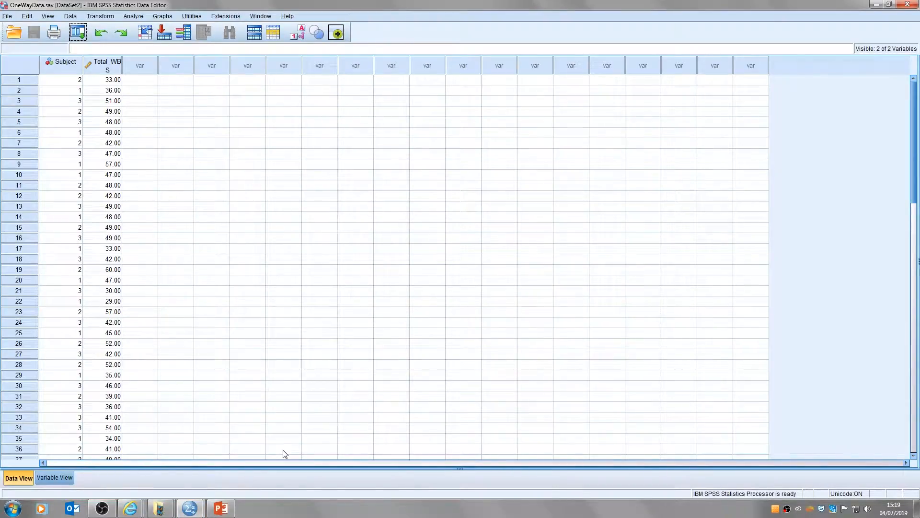
left_click(103, 65)
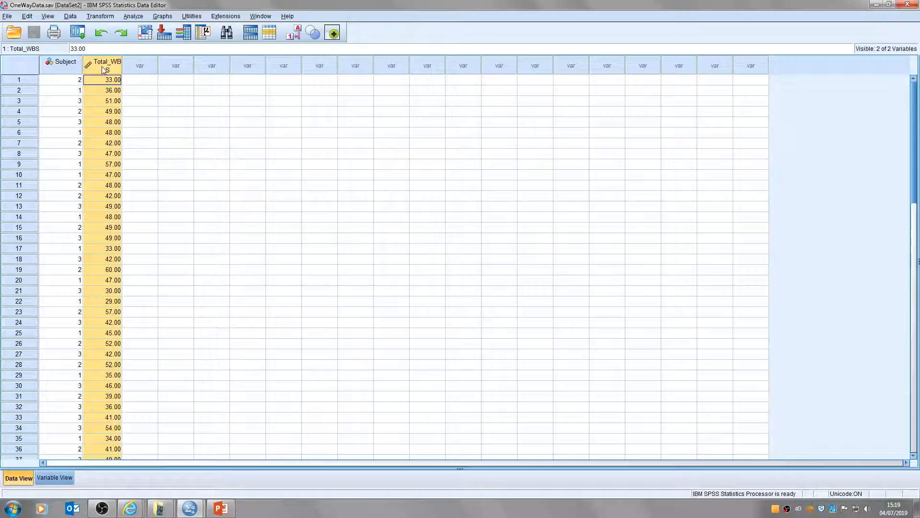
mouse_move(74, 64)
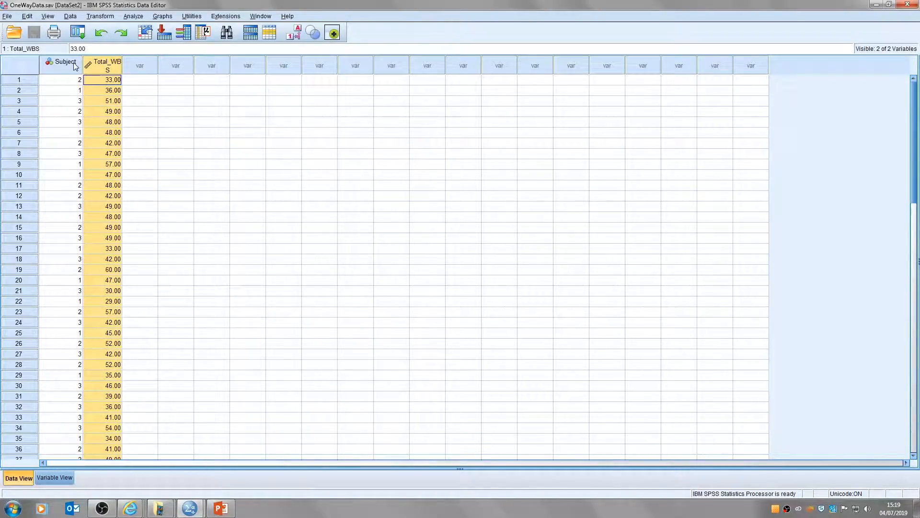
mouse_move(65, 61)
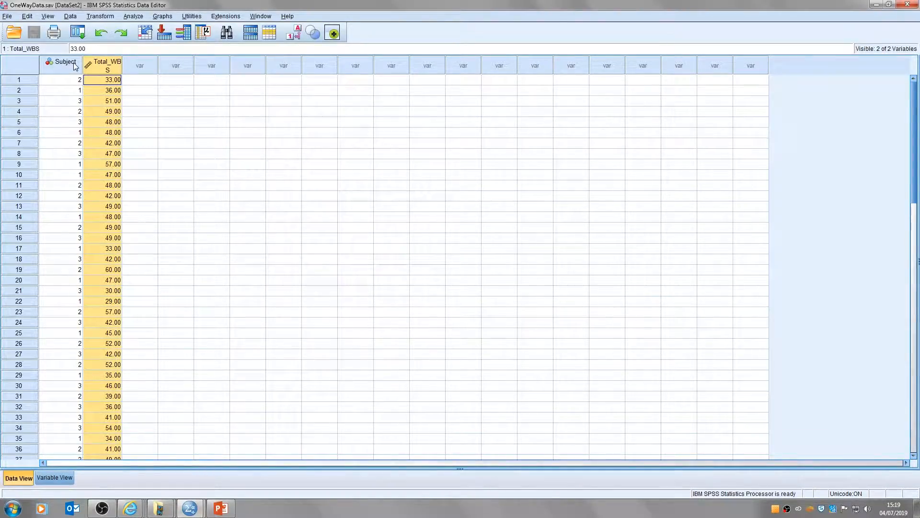
left_click(59, 79)
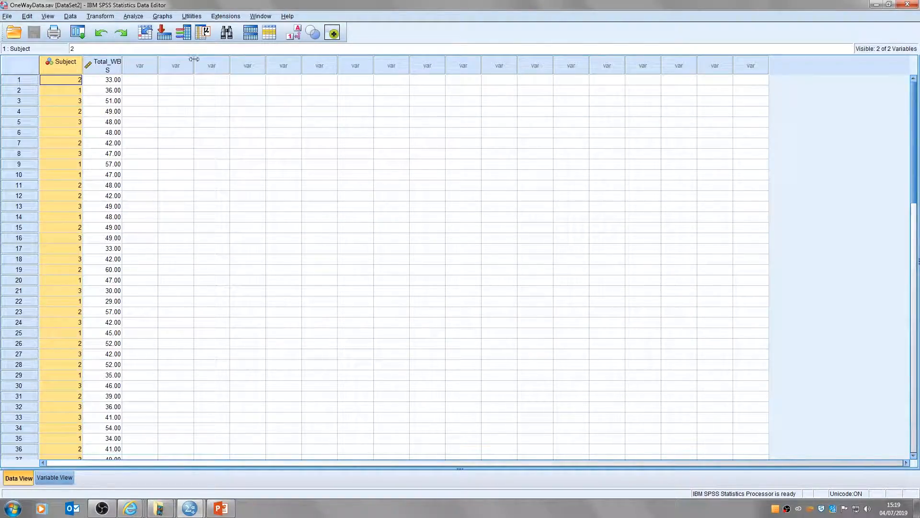
mouse_move(298, 32)
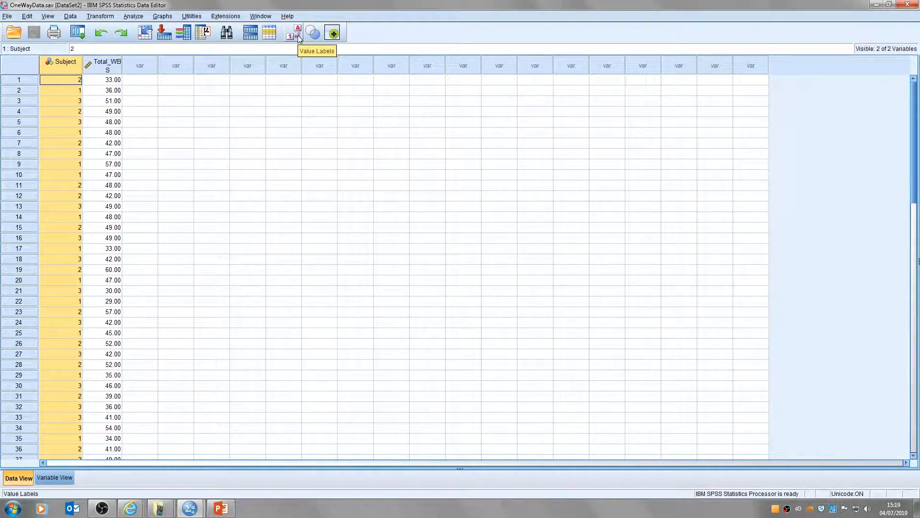
left_click(299, 32)
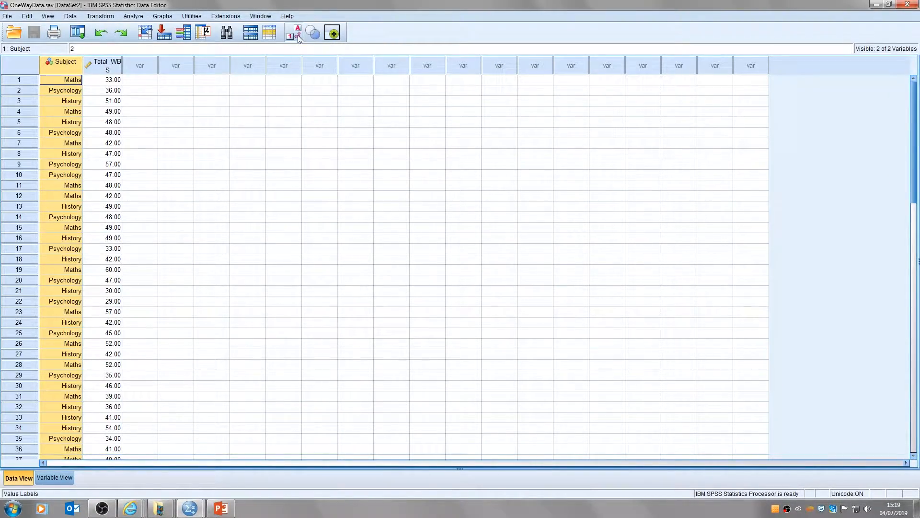
mouse_move(298, 33)
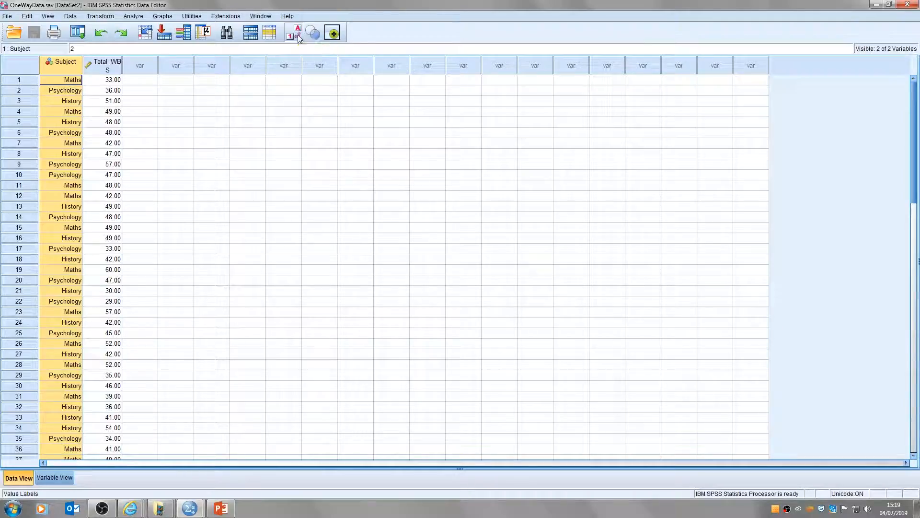
left_click(299, 33)
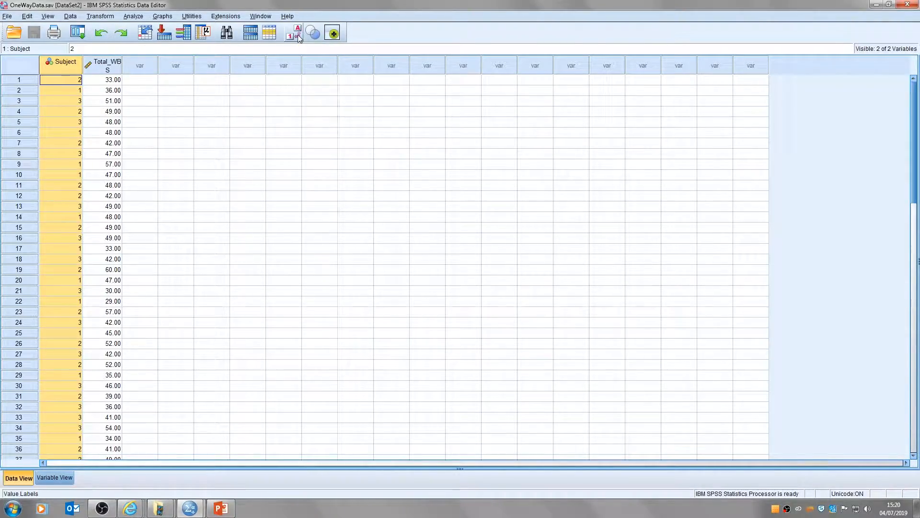
mouse_move(298, 34)
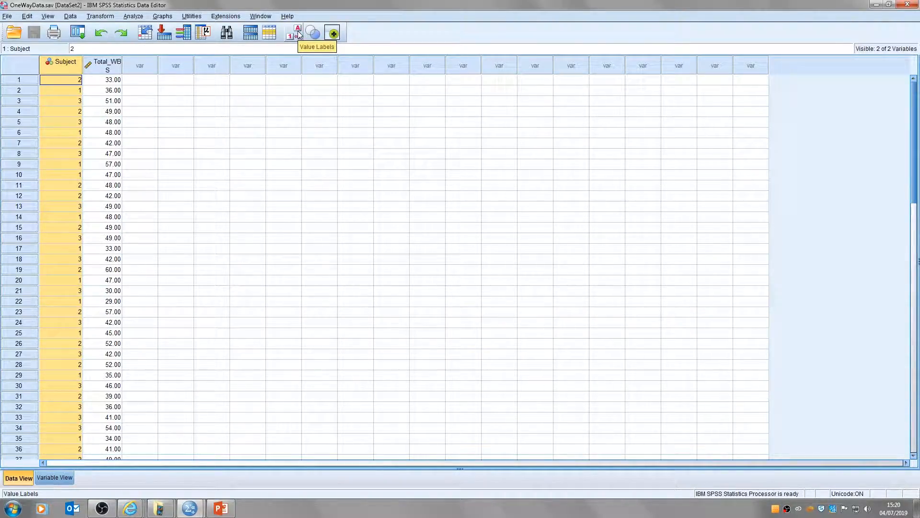
mouse_move(138, 20)
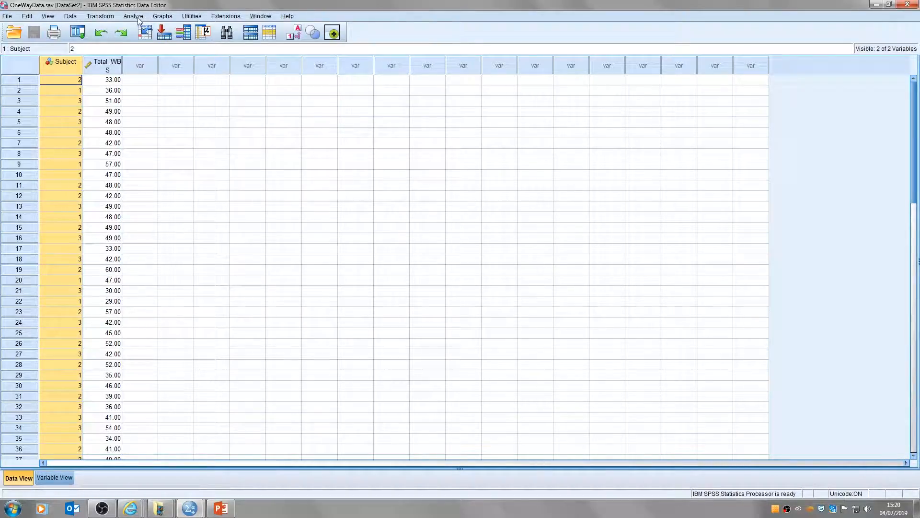
Start an Explore analysis with Total_WBS in the Dependent List and go to its Plots options.
left_click(133, 16)
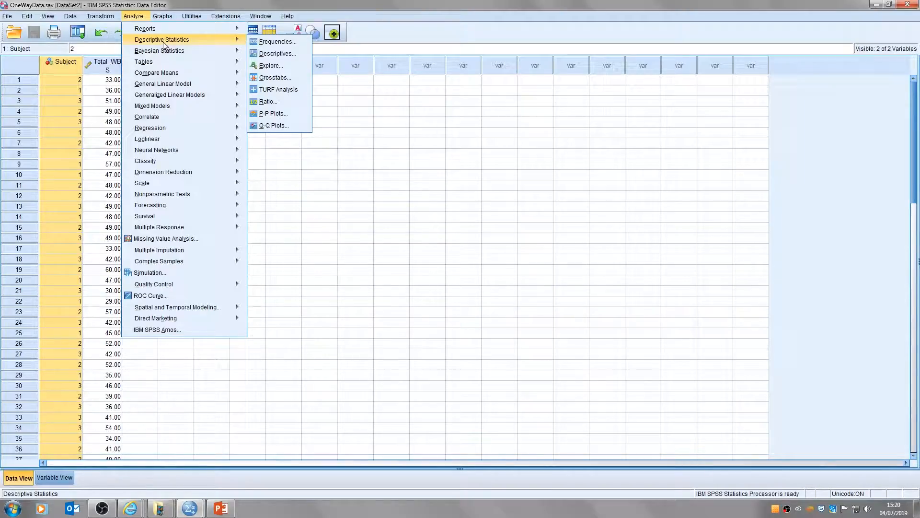
mouse_move(270, 66)
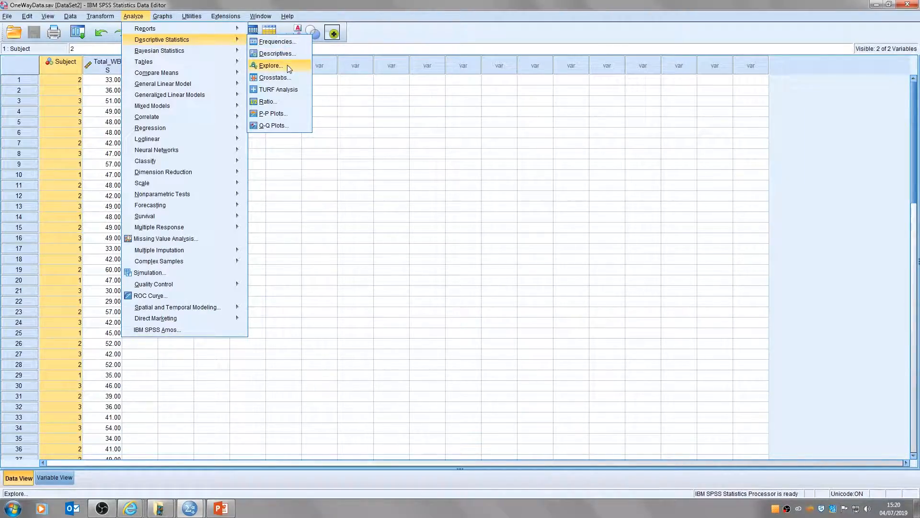
left_click(270, 65)
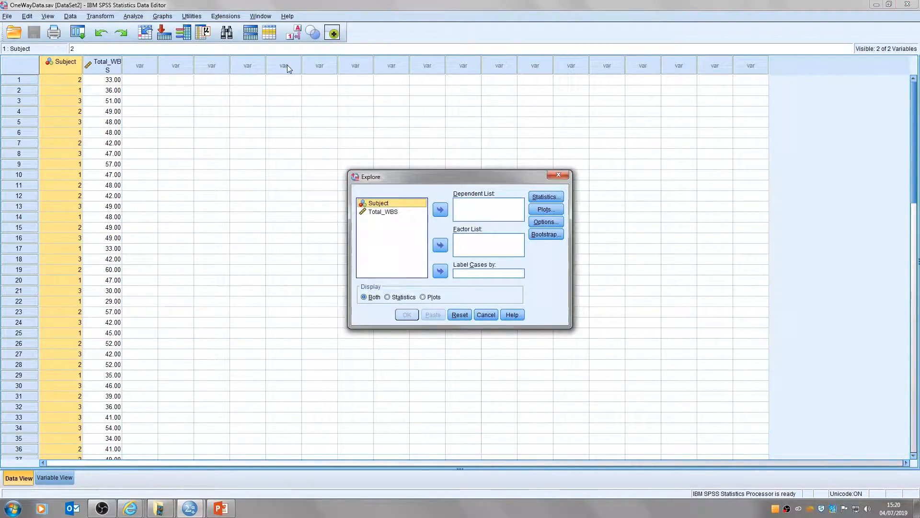
left_click(384, 211)
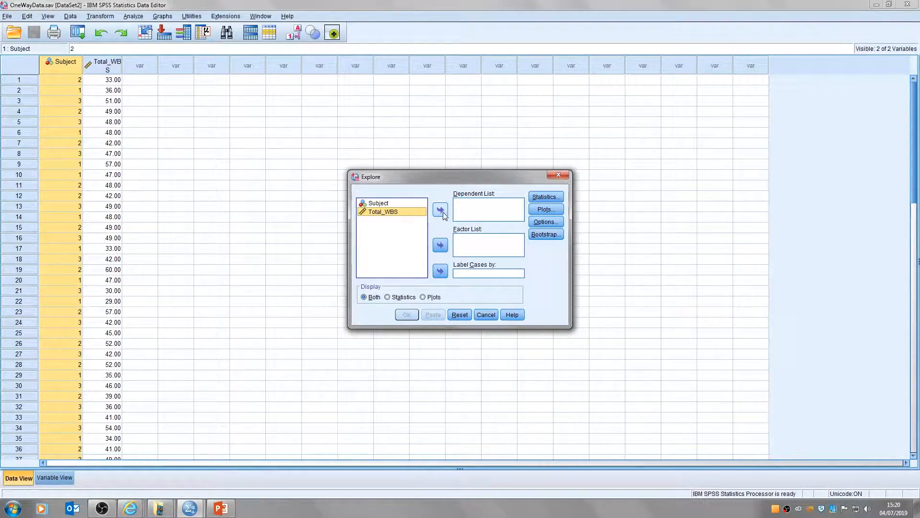
left_click(440, 210)
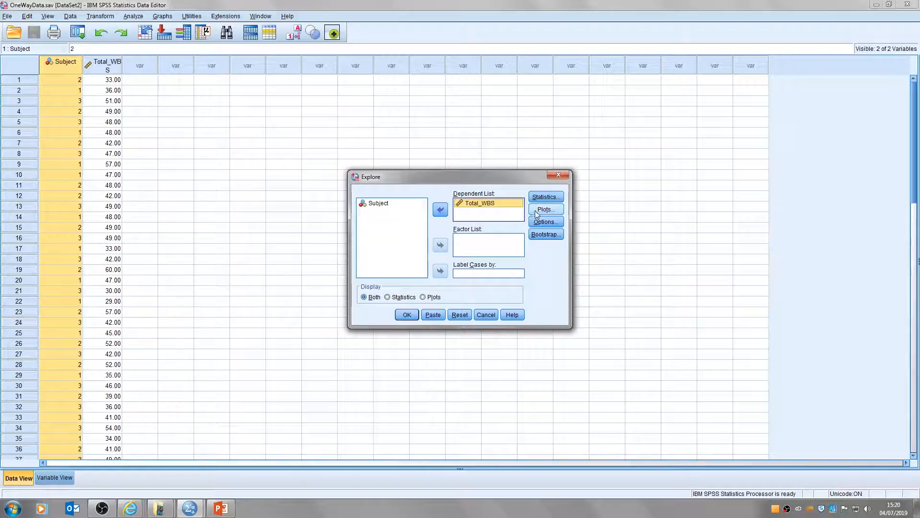
left_click(545, 209)
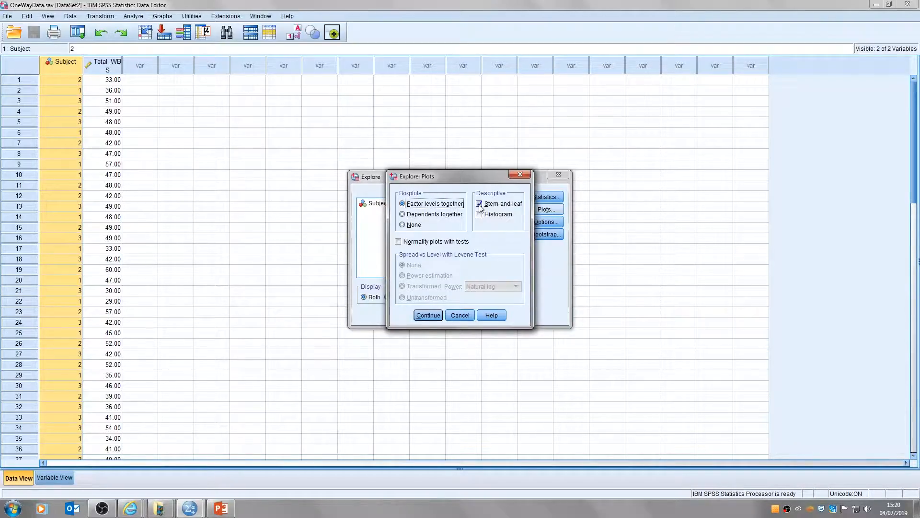
Request a histogram and normality plots with tests for Total_WBS and confirm the plot choices.
left_click(479, 204)
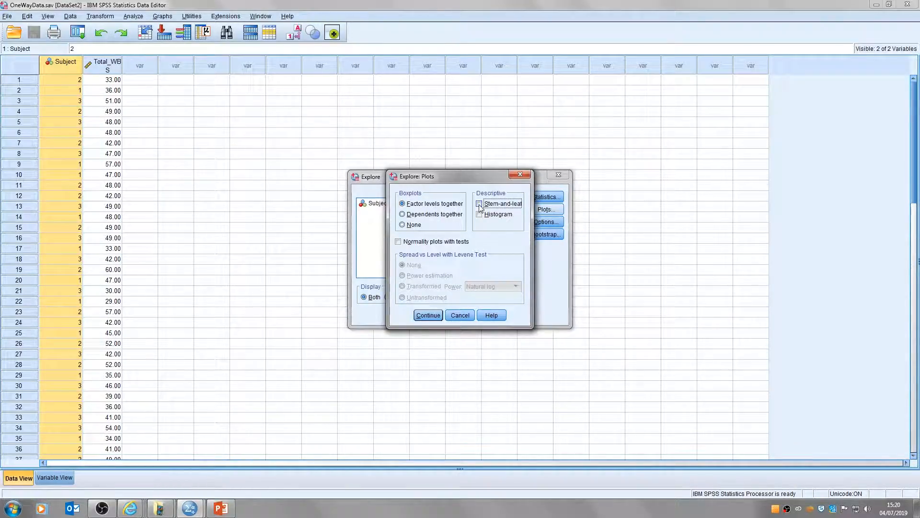
left_click(479, 203)
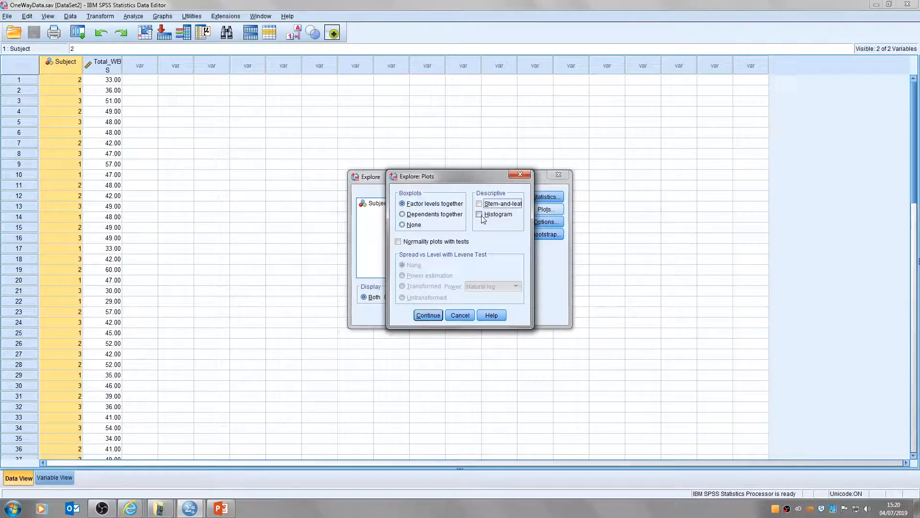
left_click(479, 214)
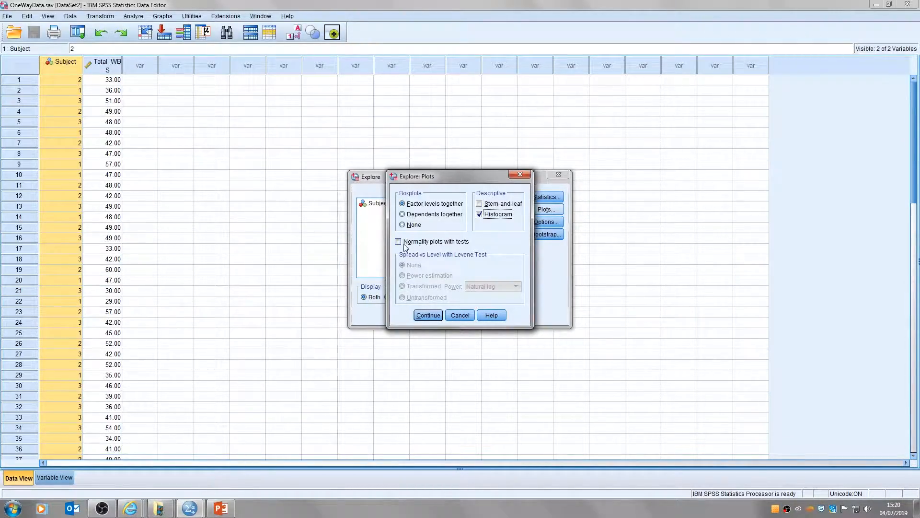
left_click(398, 241)
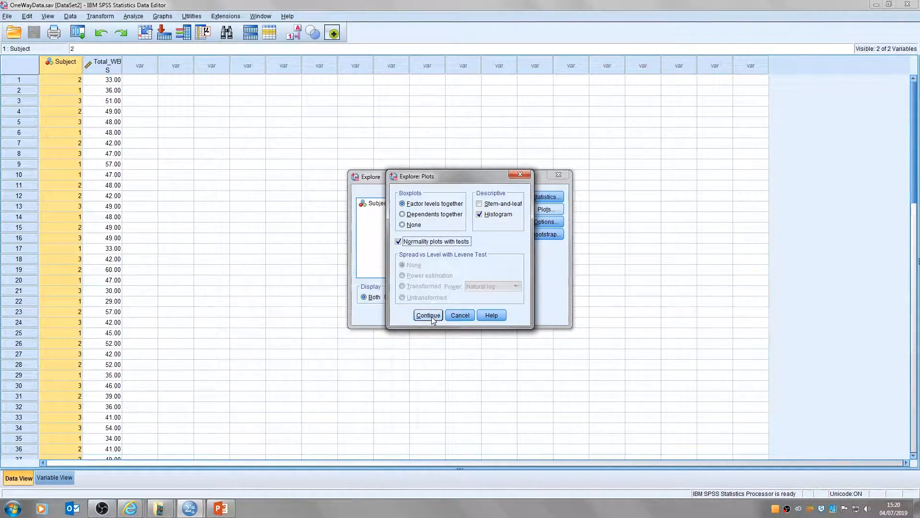
left_click(428, 316)
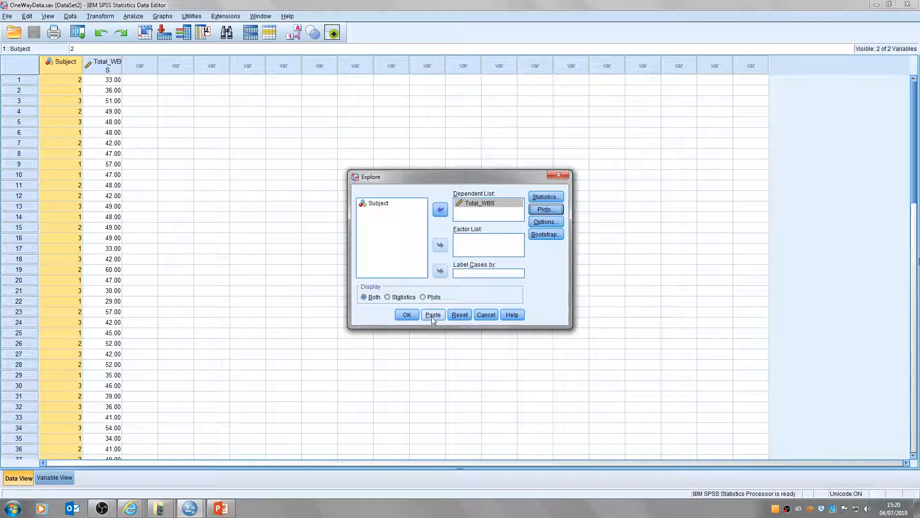
Run the Explore analysis and review skewness and kurtosis in the Descriptives table.
left_click(407, 315)
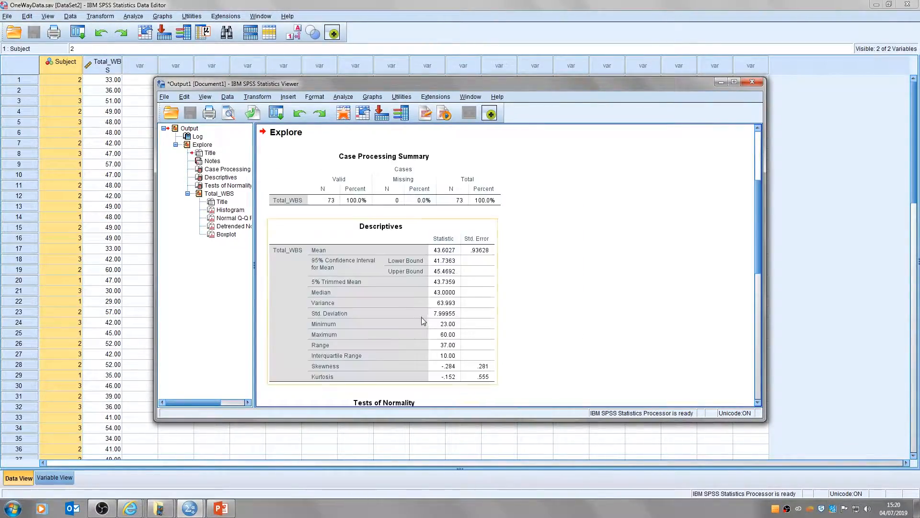
mouse_move(425, 318)
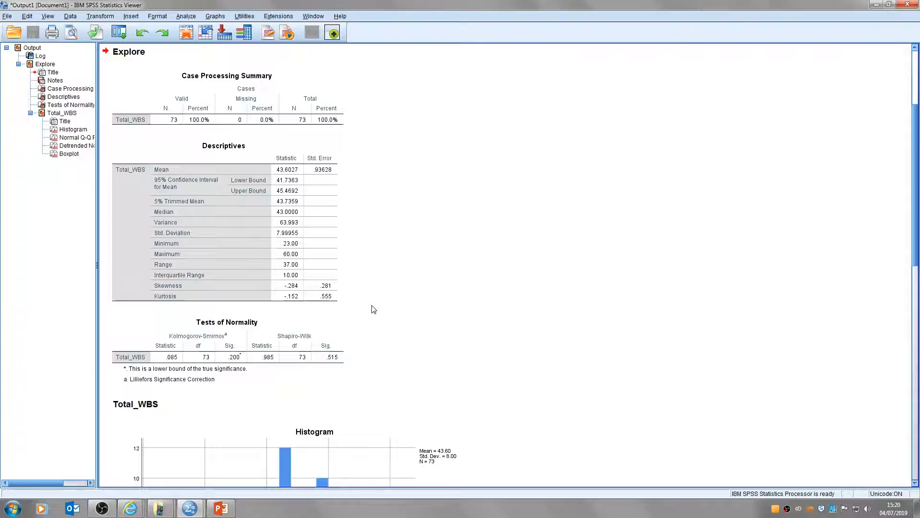
mouse_move(394, 268)
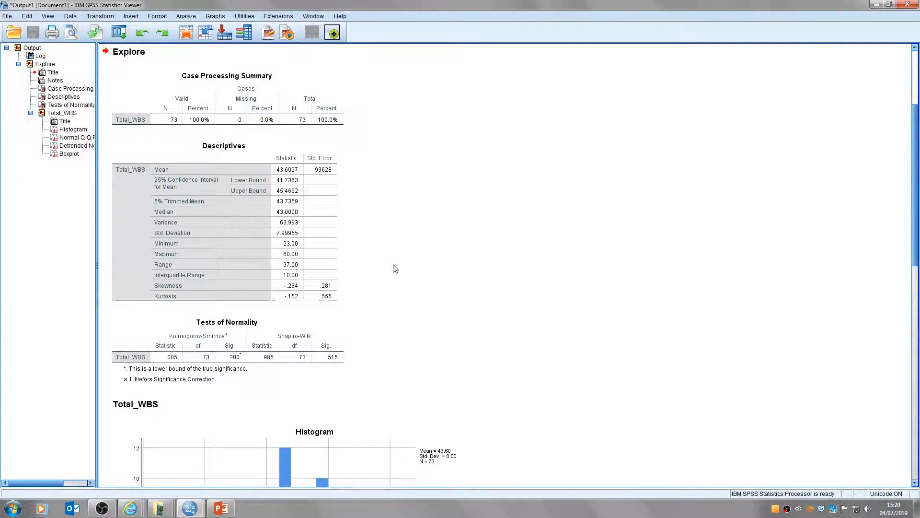
left_click(235, 232)
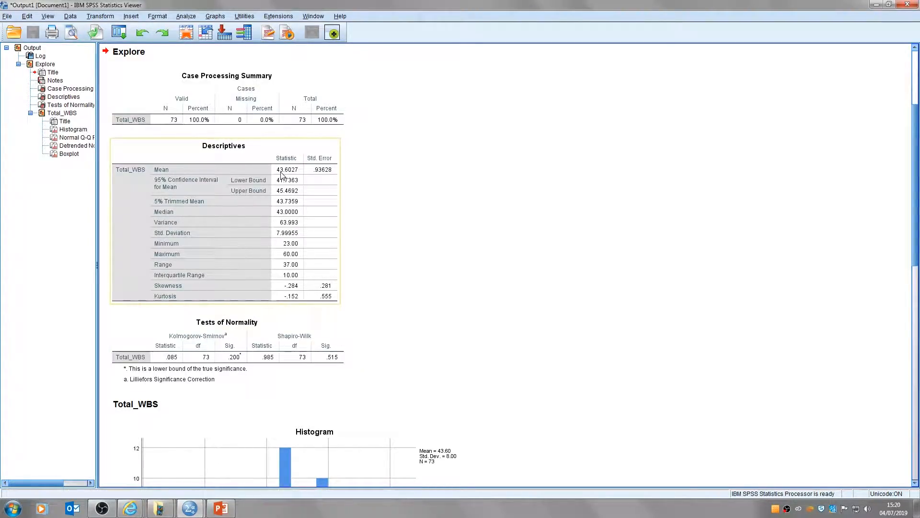
mouse_move(284, 177)
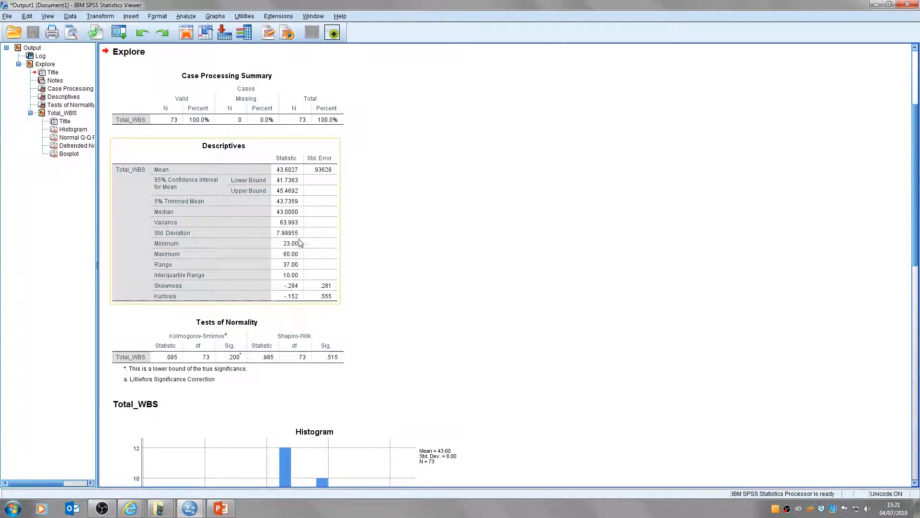
mouse_move(301, 269)
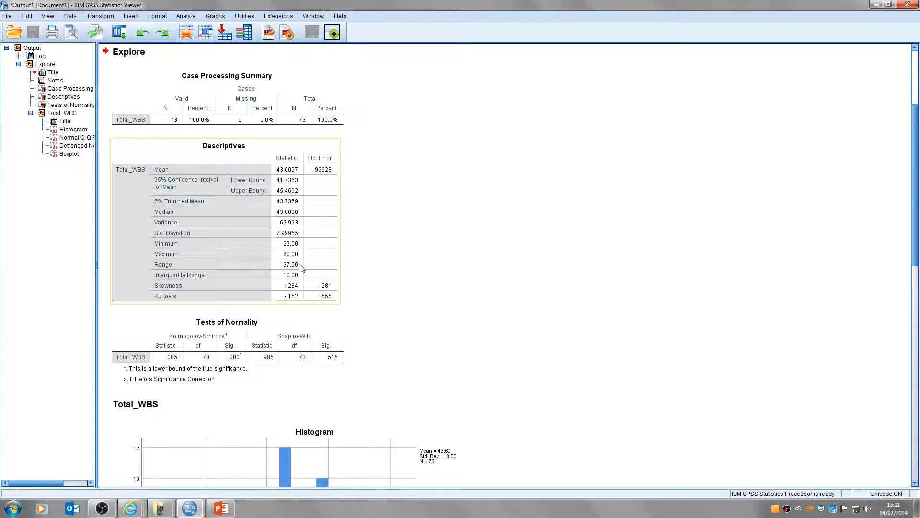
mouse_move(296, 266)
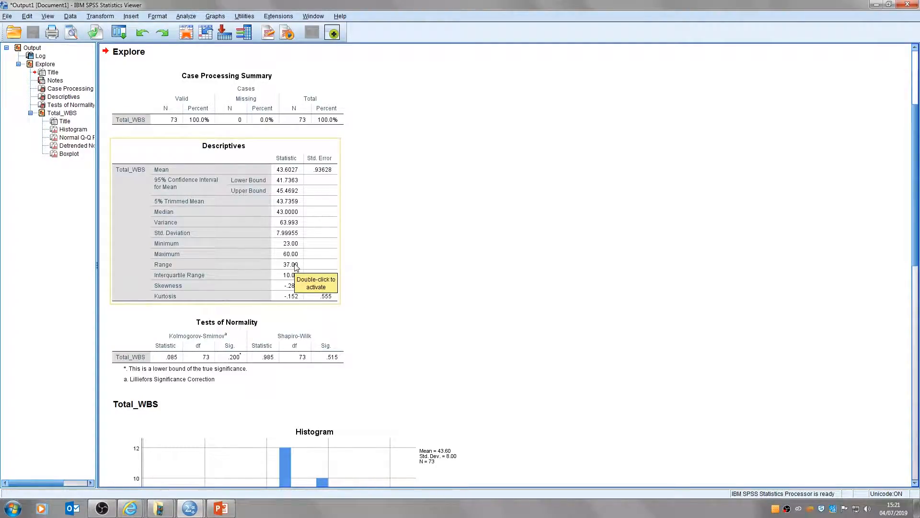
mouse_move(242, 88)
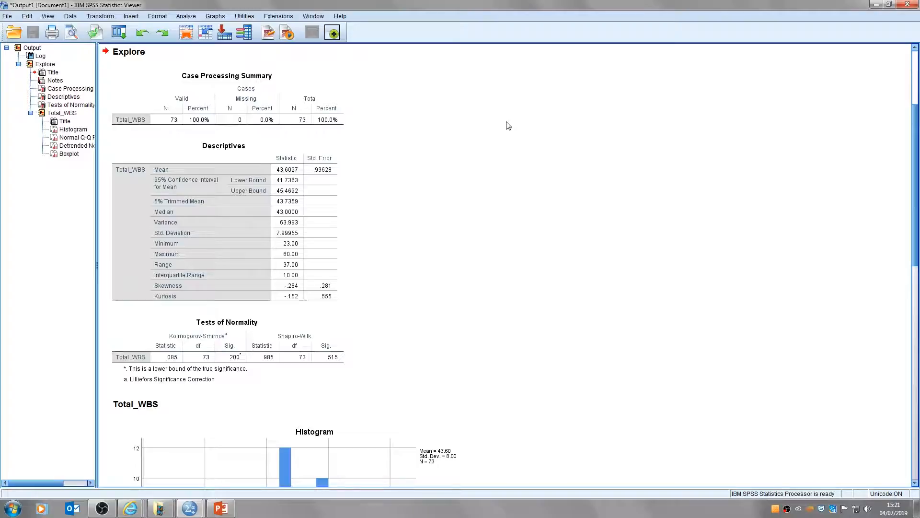
mouse_move(408, 160)
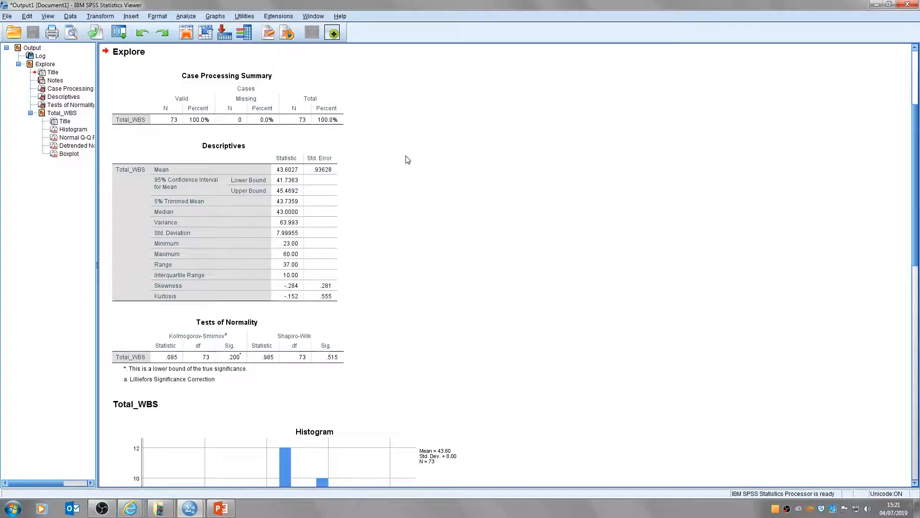
left_click(235, 223)
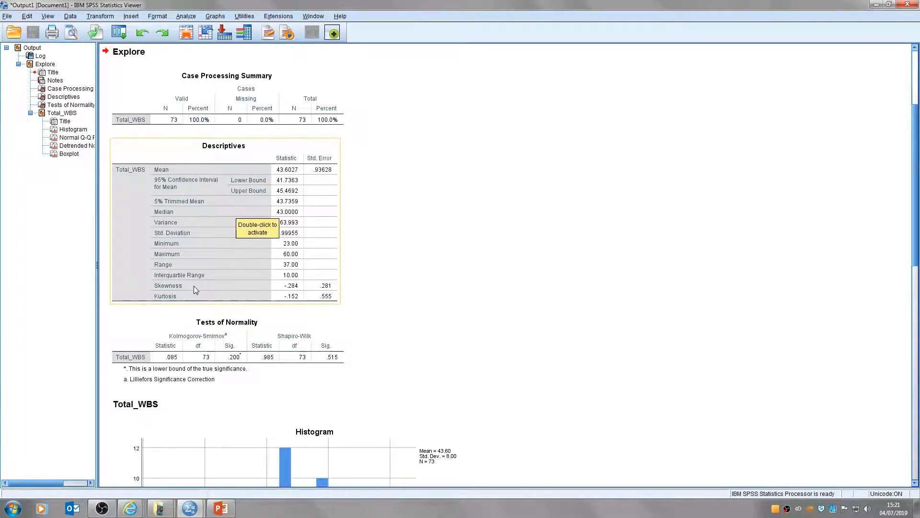
mouse_move(213, 304)
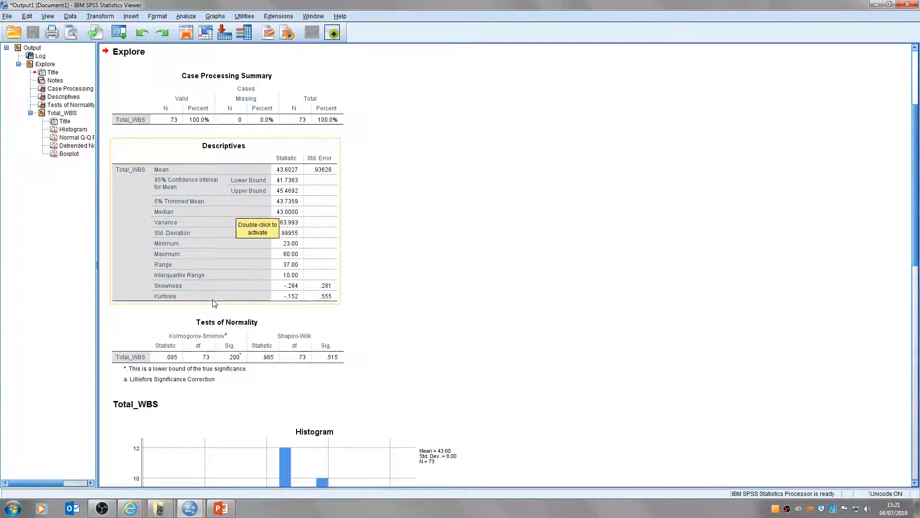
mouse_move(297, 295)
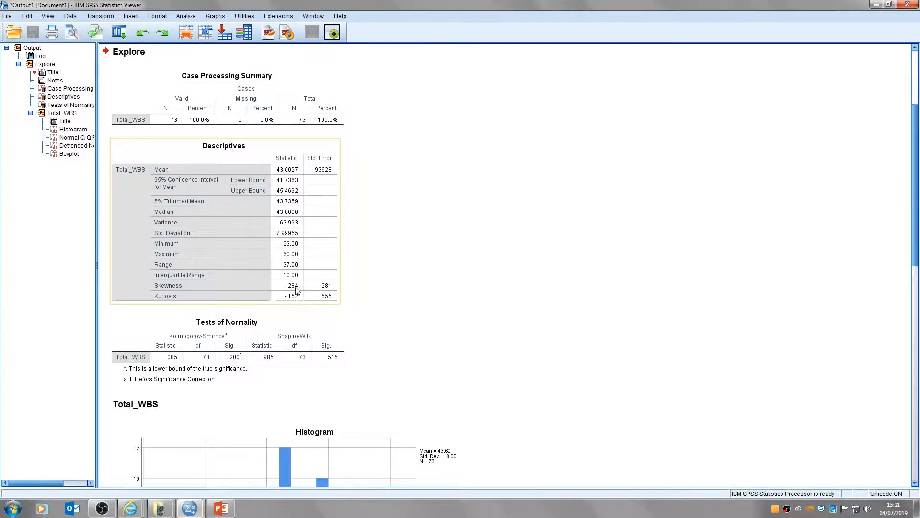
mouse_move(328, 288)
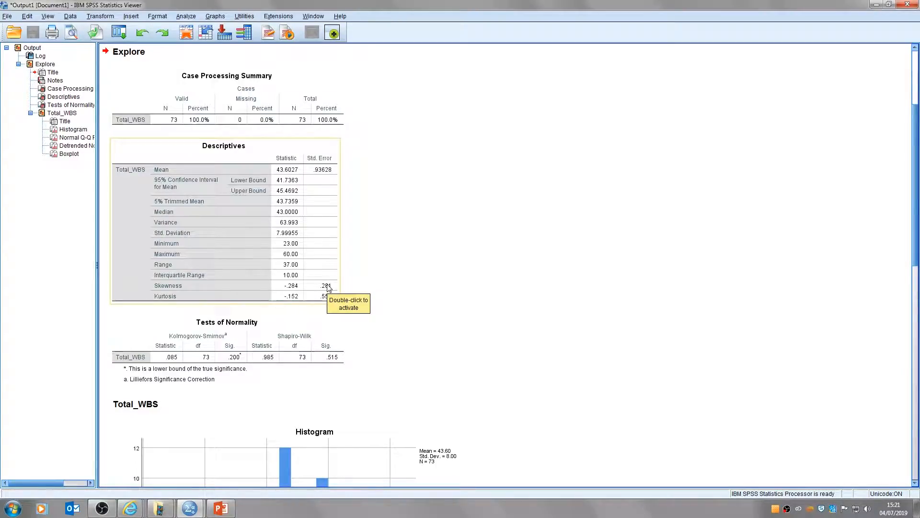
mouse_move(392, 280)
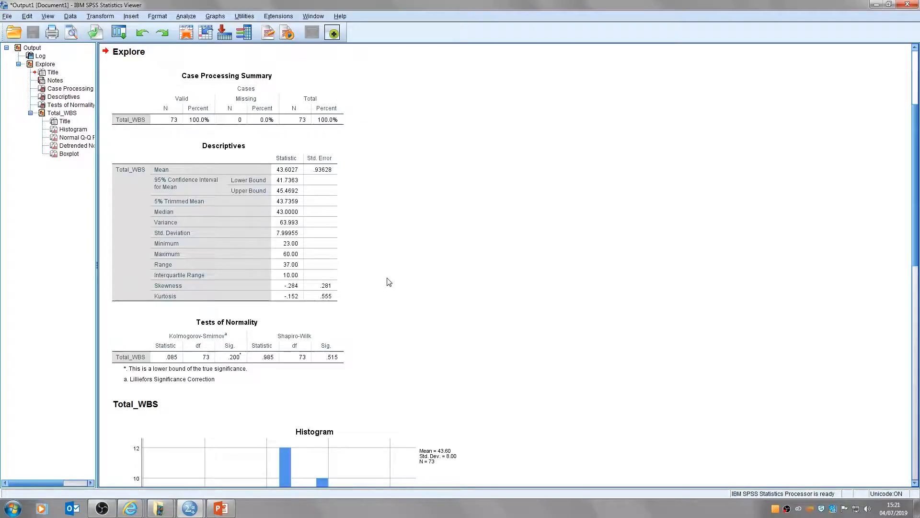
Scroll down to the Total_WBS histogram and select the chart.
scroll("down", 3)
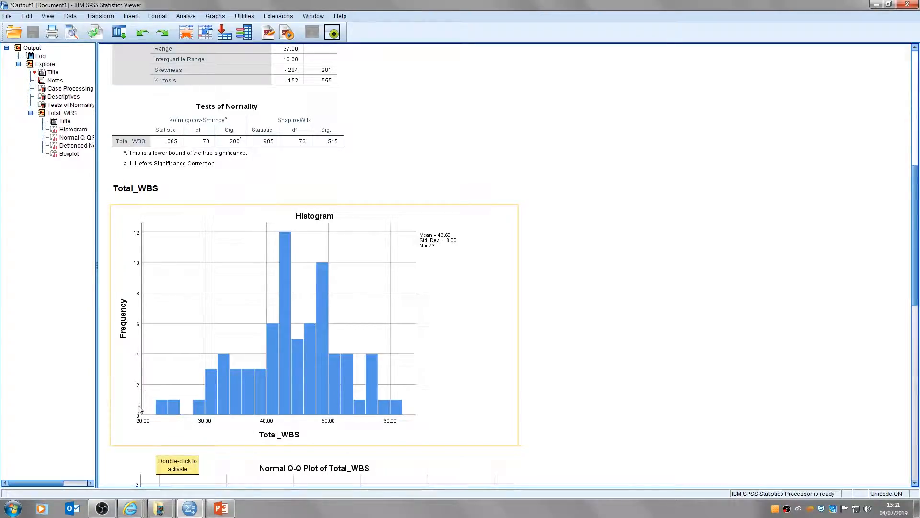
mouse_move(414, 431)
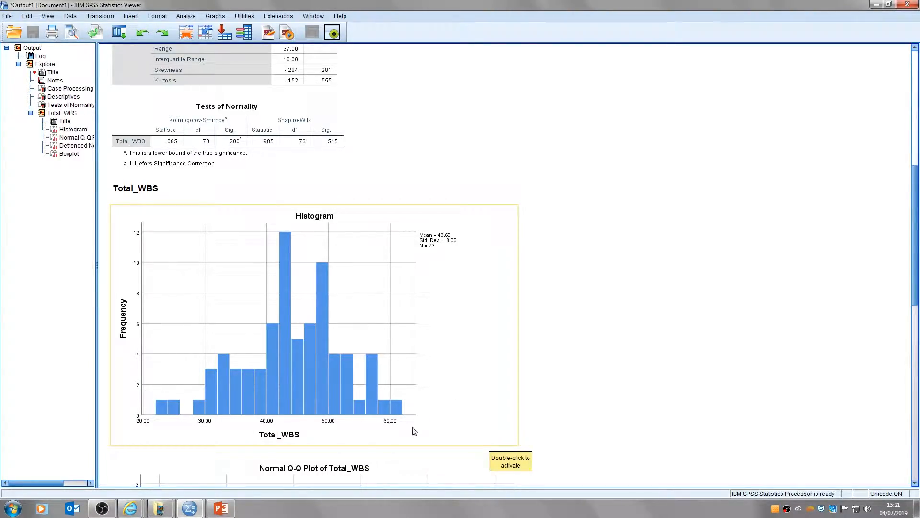
mouse_move(448, 396)
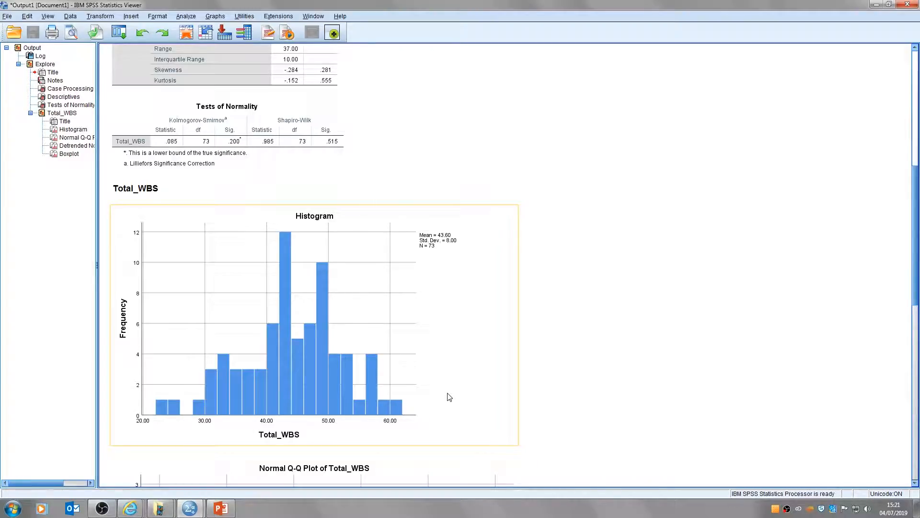
mouse_move(447, 396)
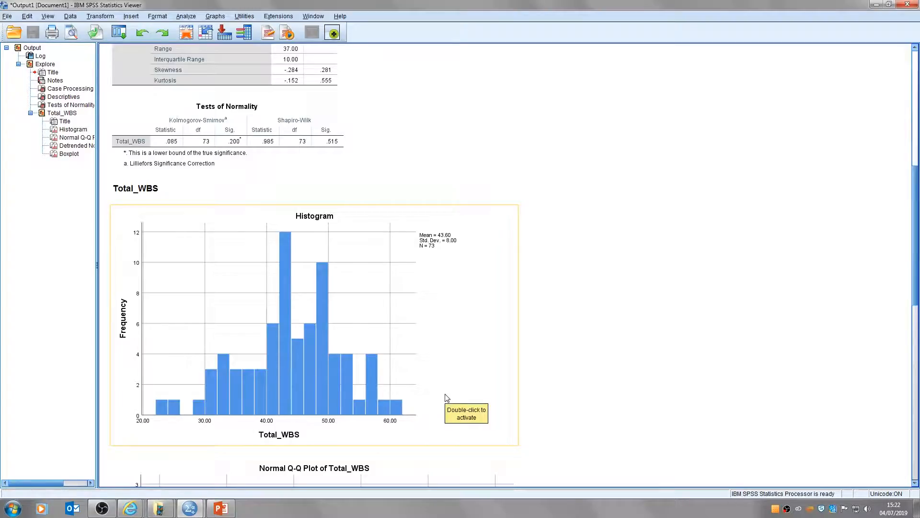
mouse_move(392, 396)
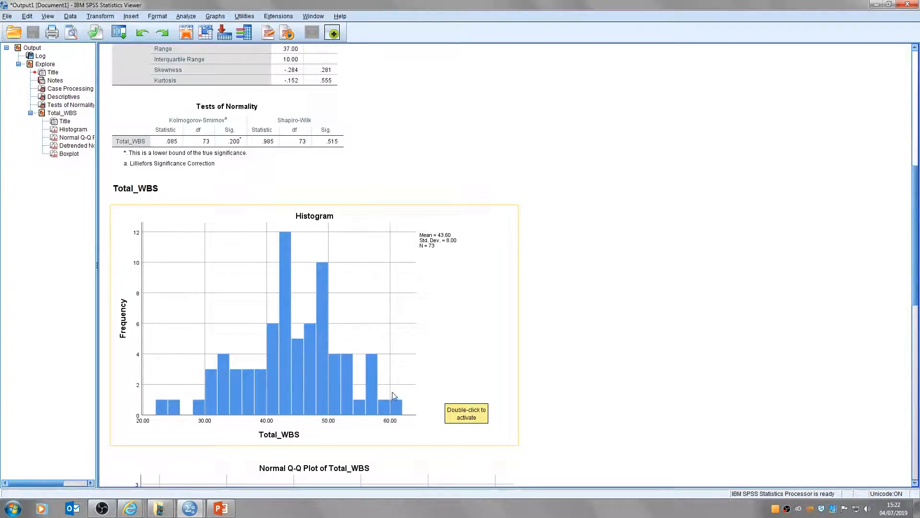
mouse_move(458, 413)
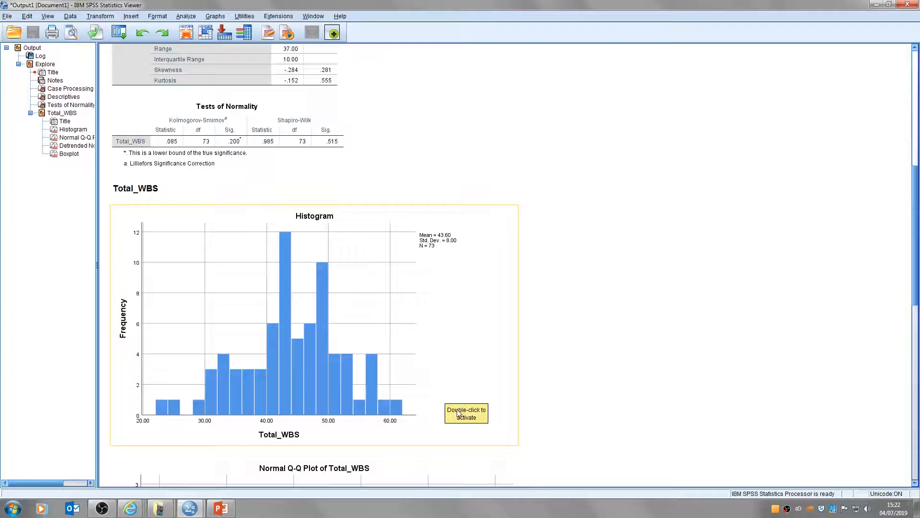
mouse_move(387, 363)
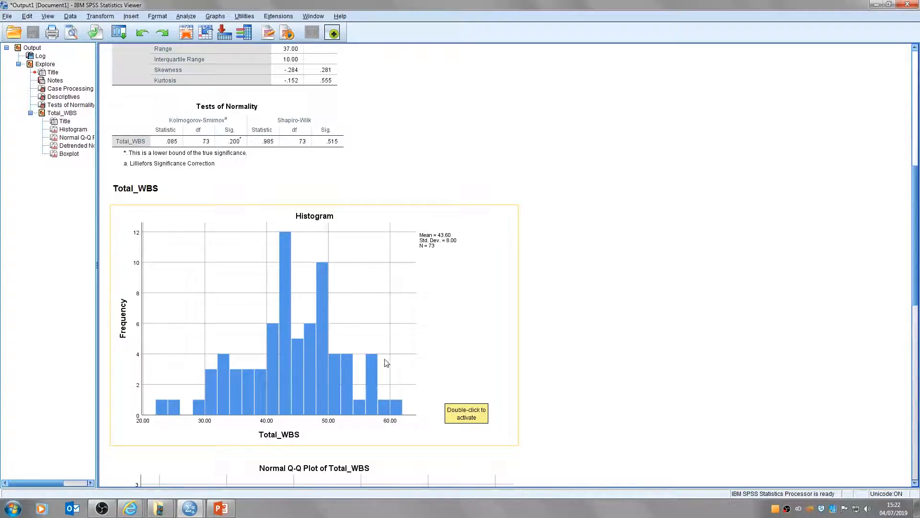
left_click(315, 323)
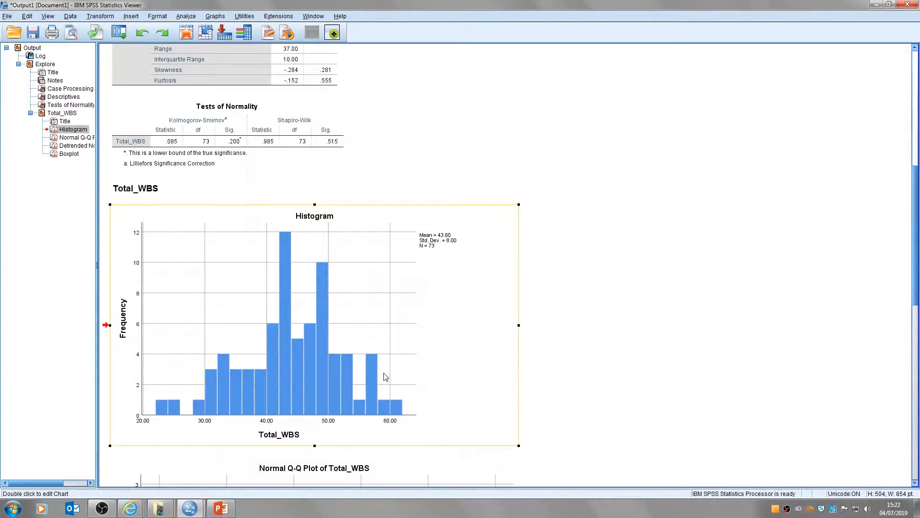
mouse_move(195, 358)
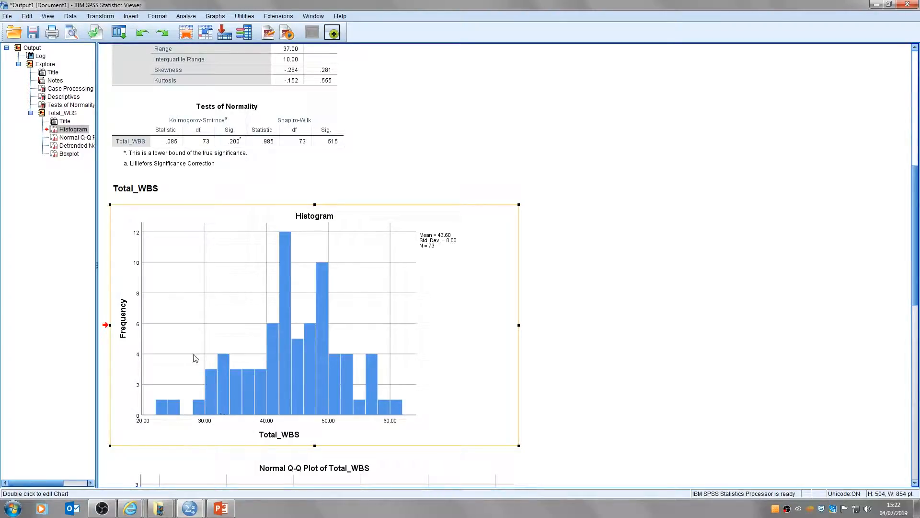
mouse_move(136, 387)
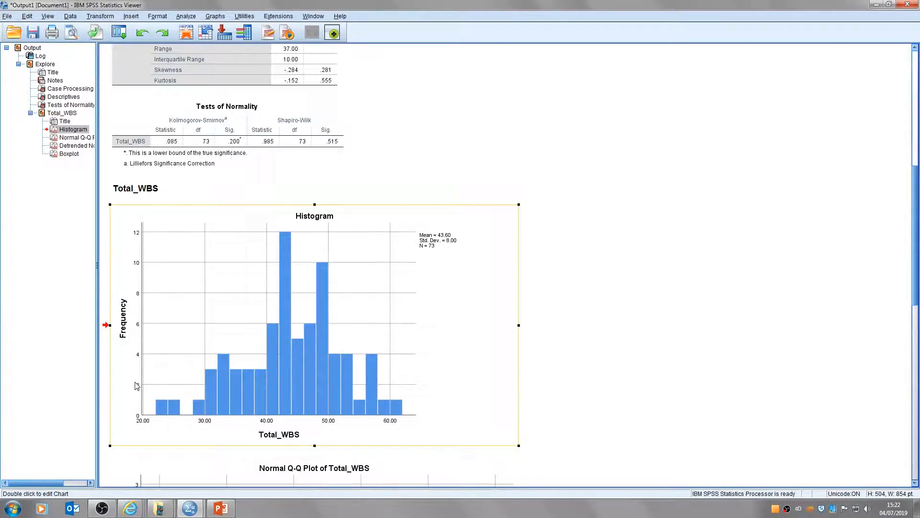
mouse_move(370, 284)
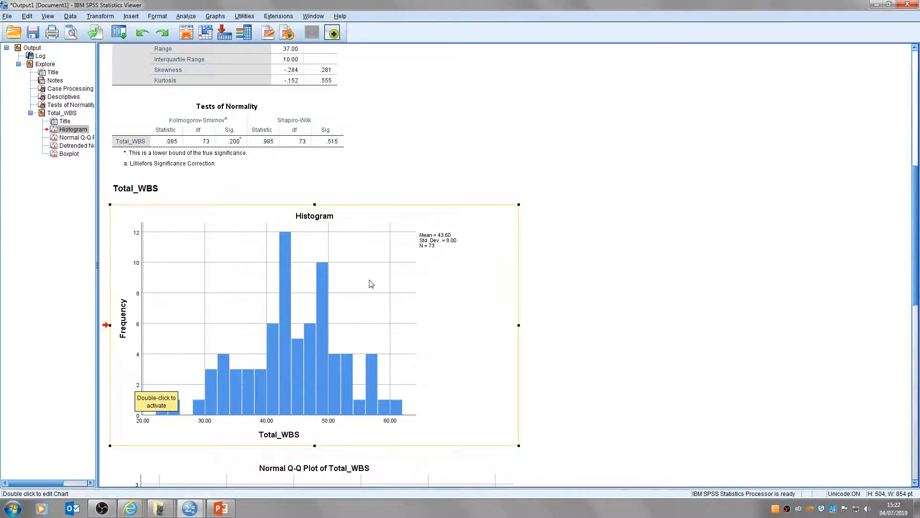
mouse_move(420, 390)
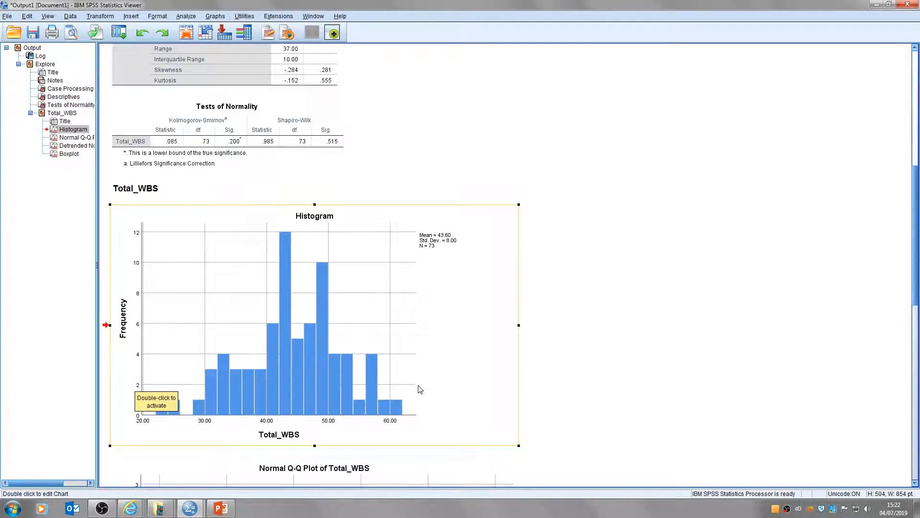
mouse_move(426, 399)
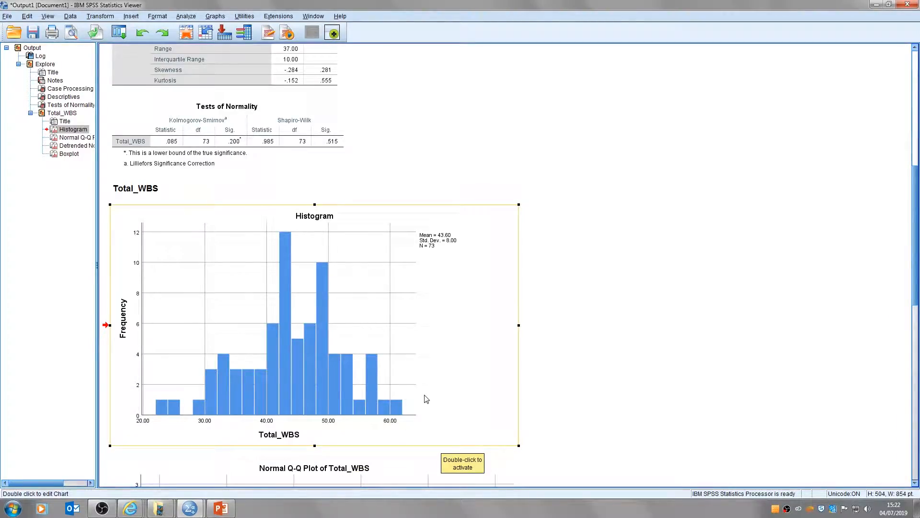
mouse_move(394, 407)
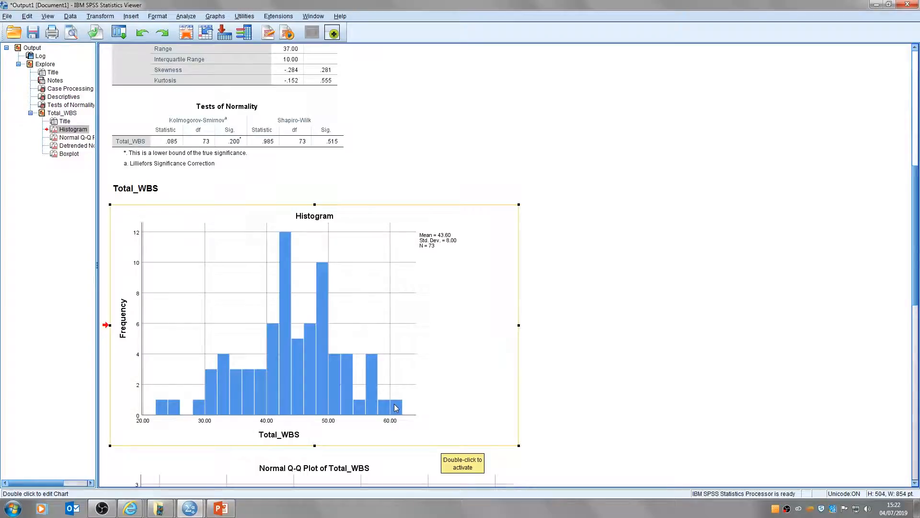
Scroll back up to the Descriptives table's Skewness and Kurtosis rows.
scroll("up", 3)
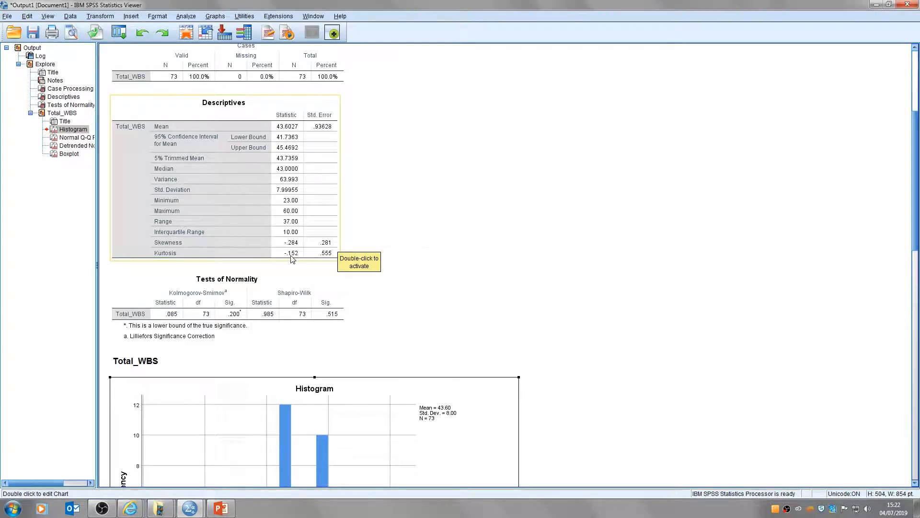
mouse_move(288, 258)
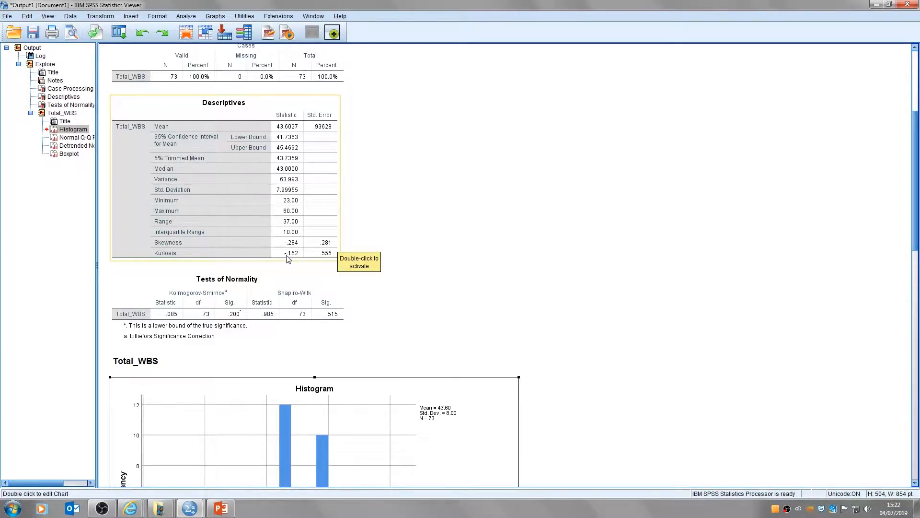
mouse_move(295, 260)
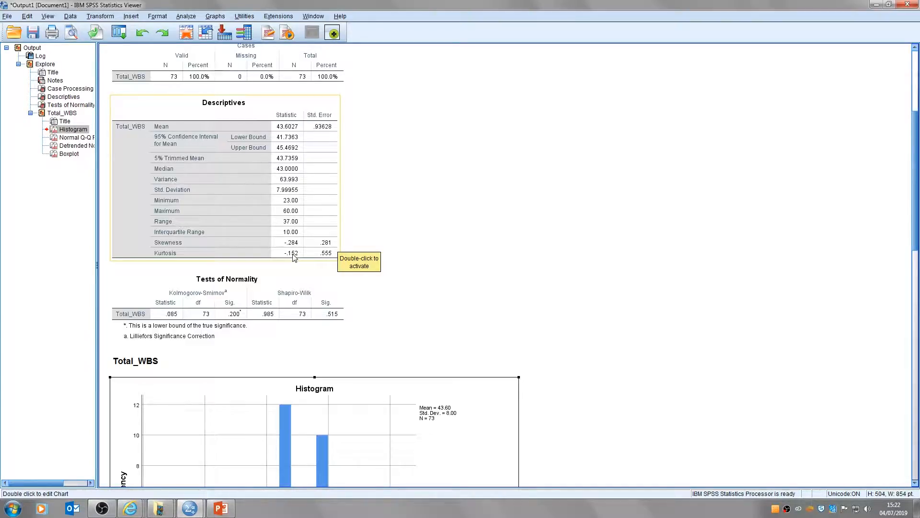
mouse_move(283, 257)
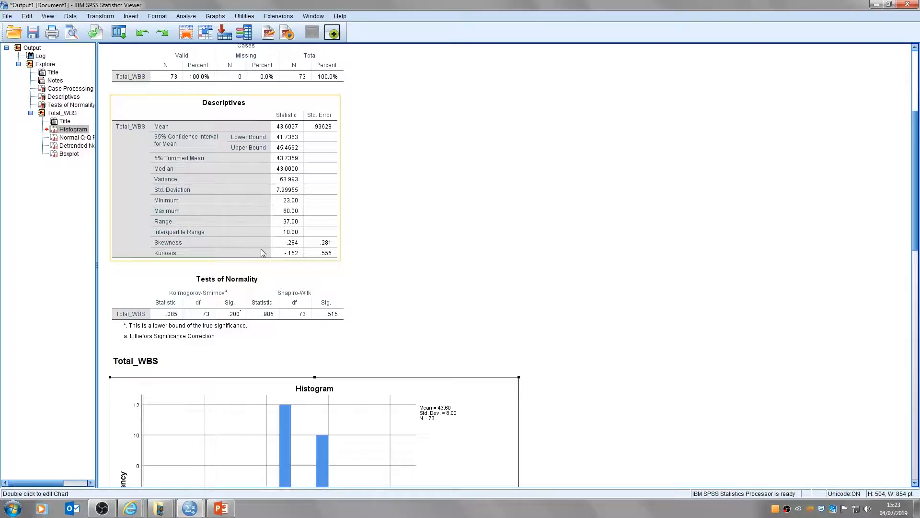
left_click(226, 305)
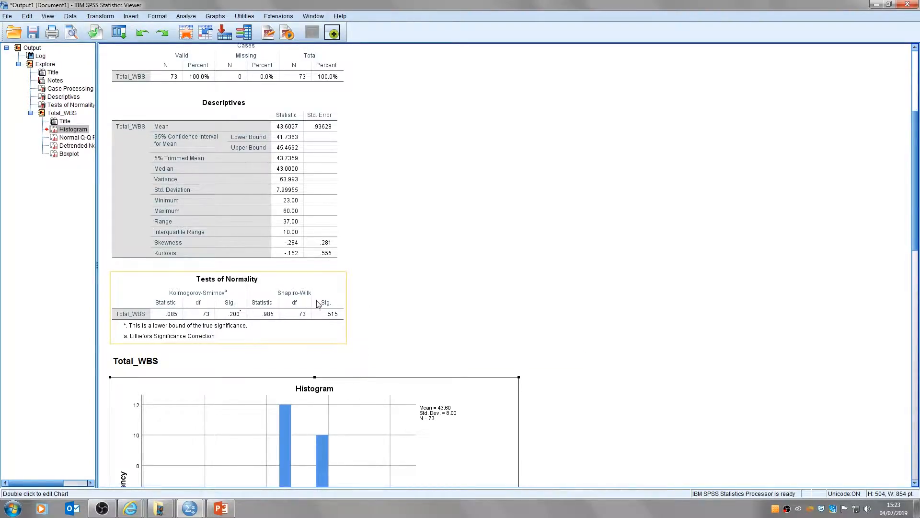
mouse_move(321, 304)
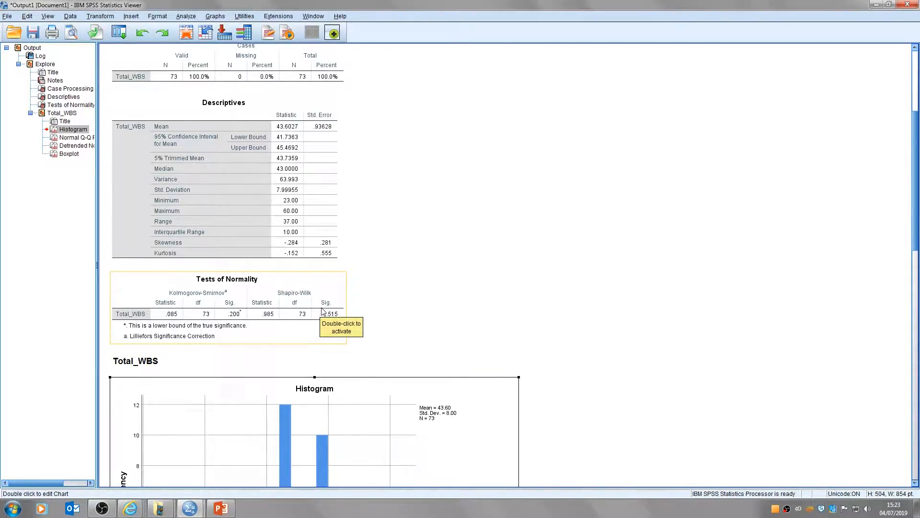
mouse_move(373, 336)
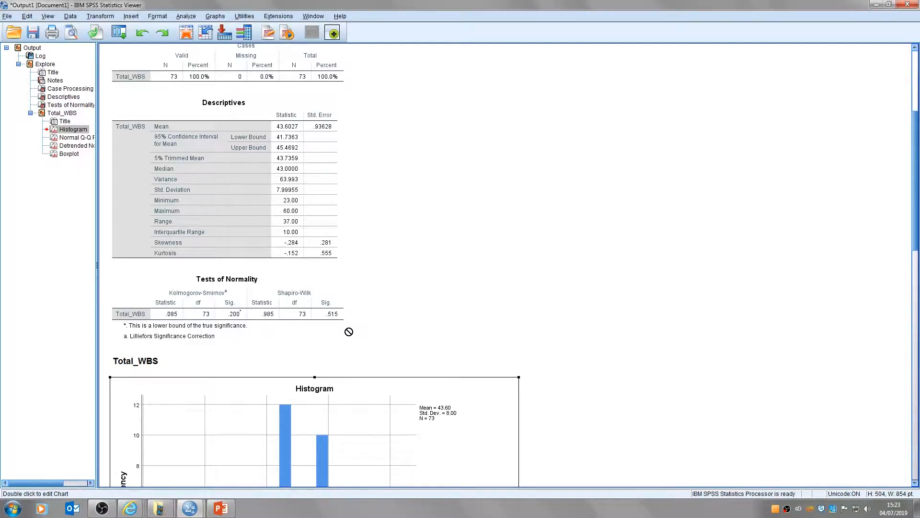
Scroll past the histogram and select the Normal Q-Q Plot of Total_WBS.
scroll("down", 3)
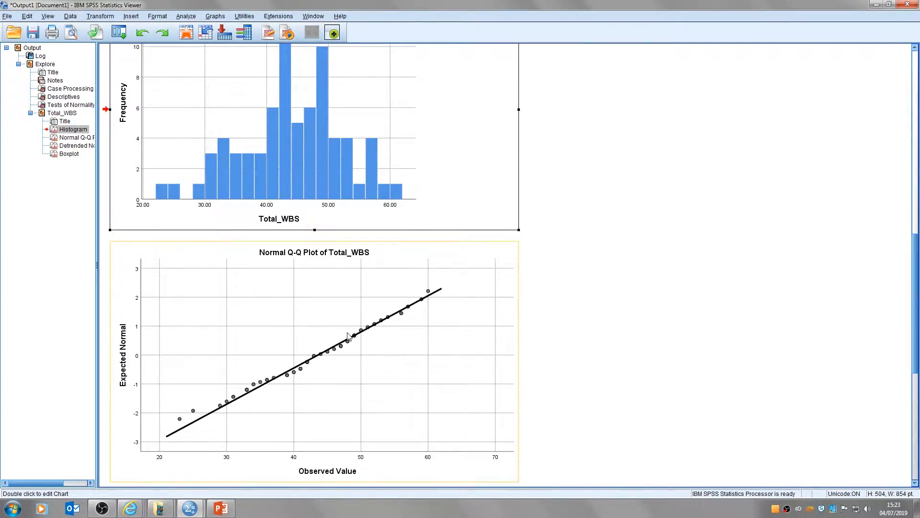
scroll("down", 3)
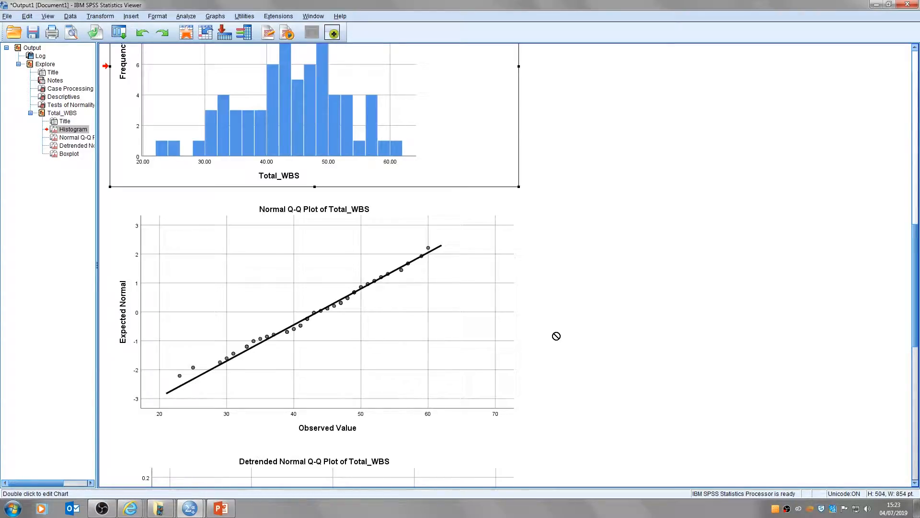
left_click(314, 317)
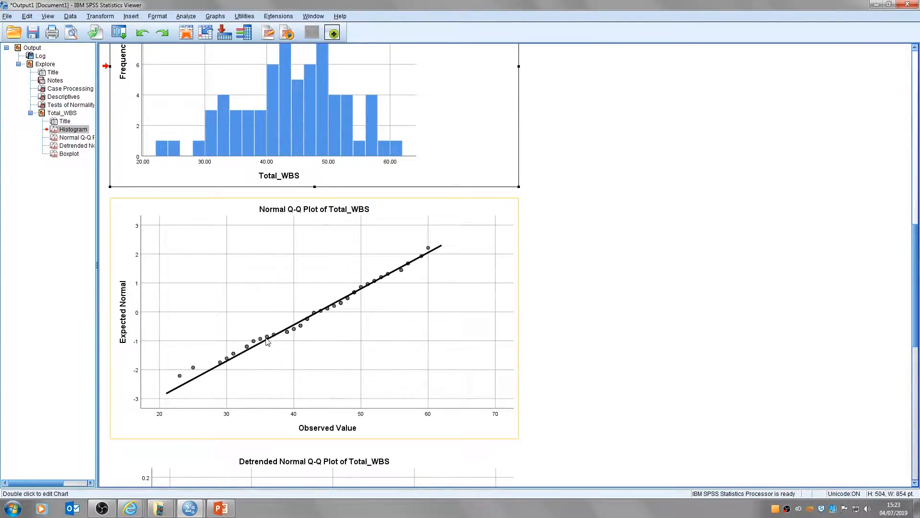
mouse_move(437, 246)
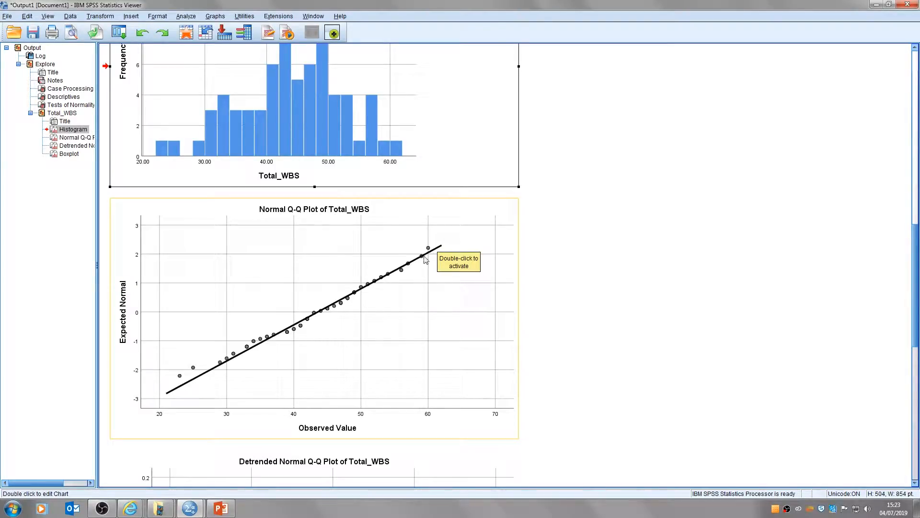
mouse_move(184, 386)
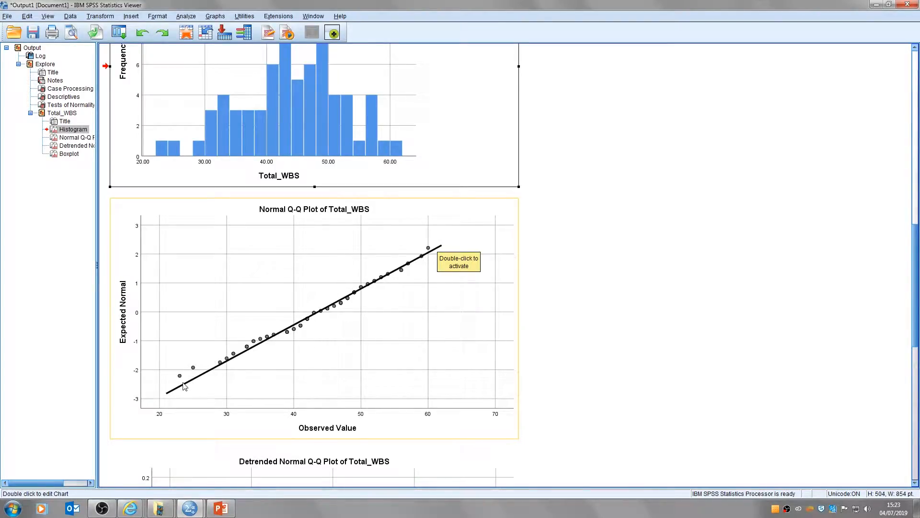
mouse_move(564, 237)
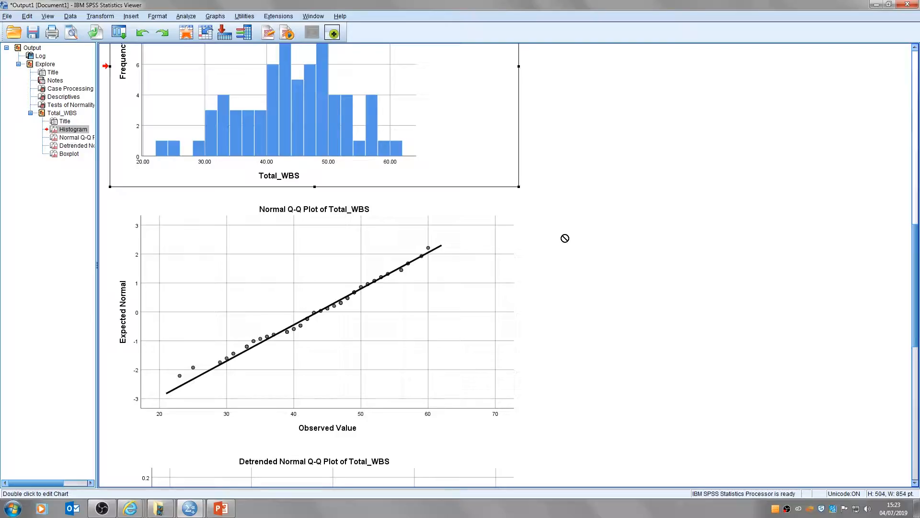